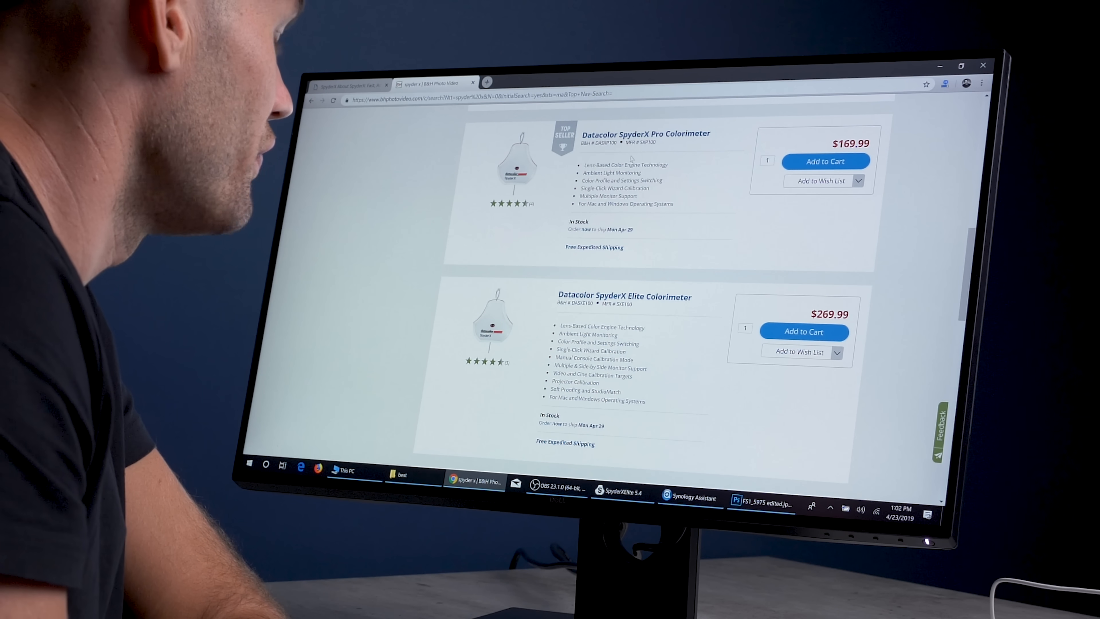
scroll("down", 3)
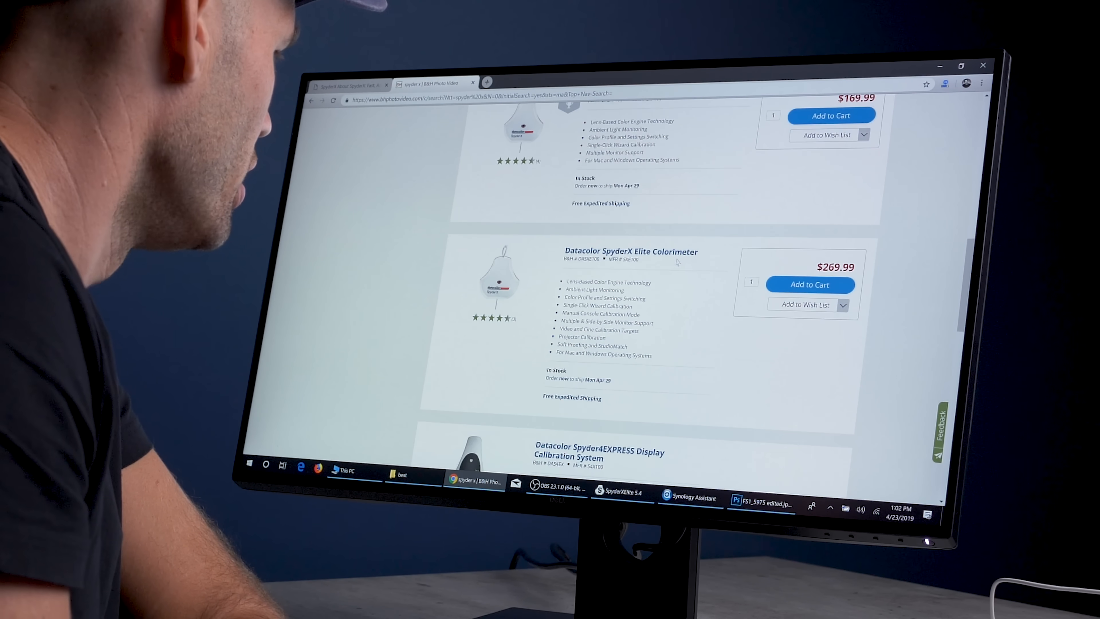